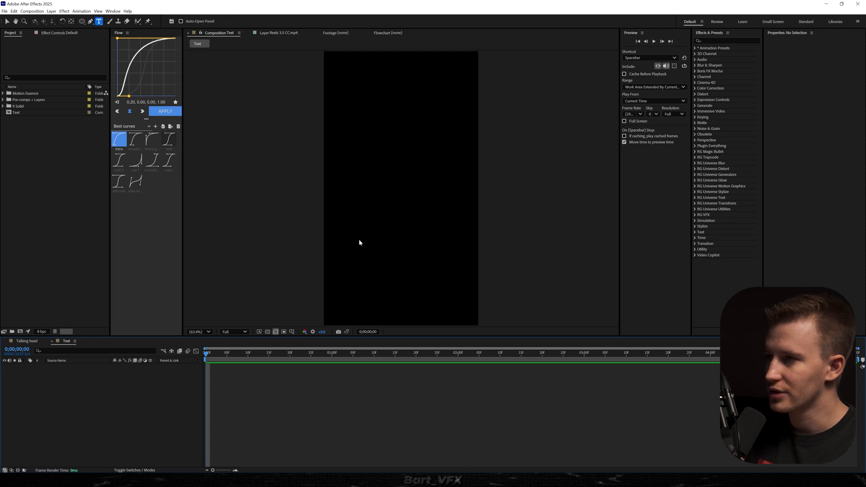
Create a centred white bold text layer reading EDITING in the vertical composition
{"action": "type", "text": "EDITING"}
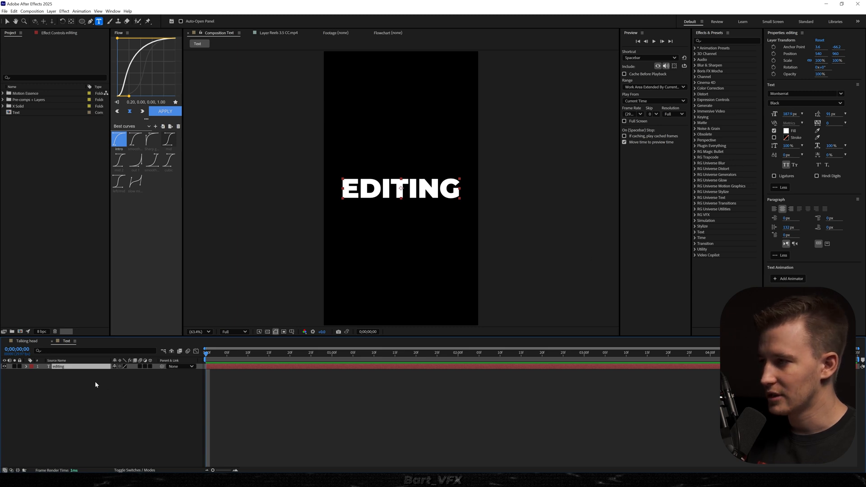
Add a Gradient Overlay layer style to EDITING and reveal its settings
{"action": "right_click", "coordinate": [58, 367]}
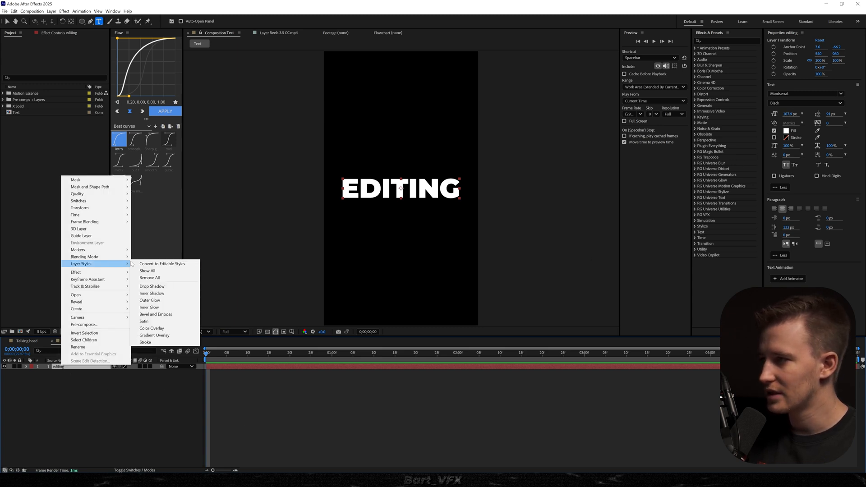
{"action": "mouse_move", "coordinate": [155, 334]}
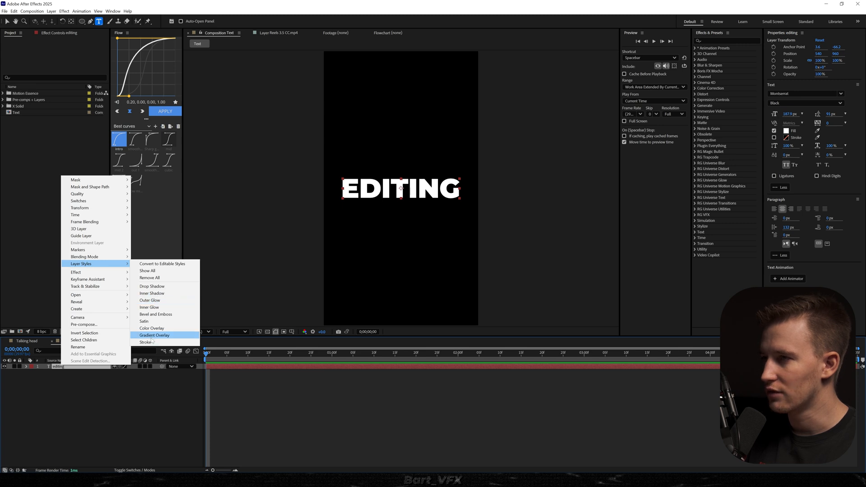
{"action": "left_click", "coordinate": [156, 335]}
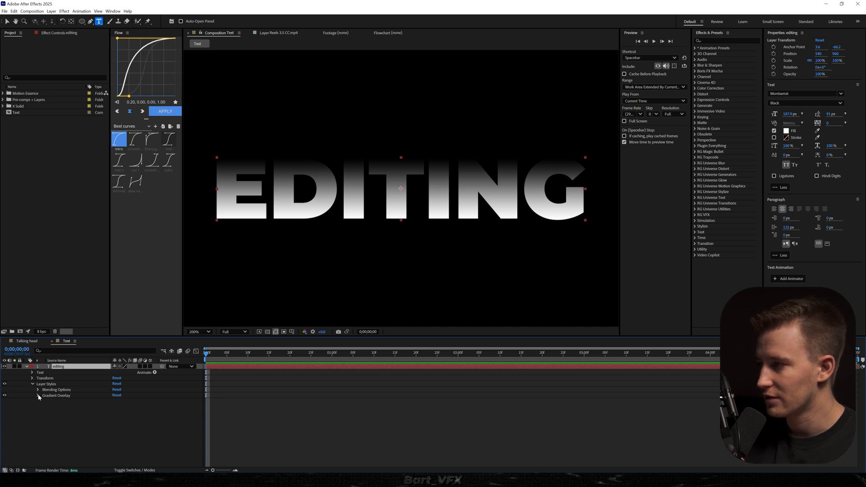
{"action": "left_click", "coordinate": [36, 396]}
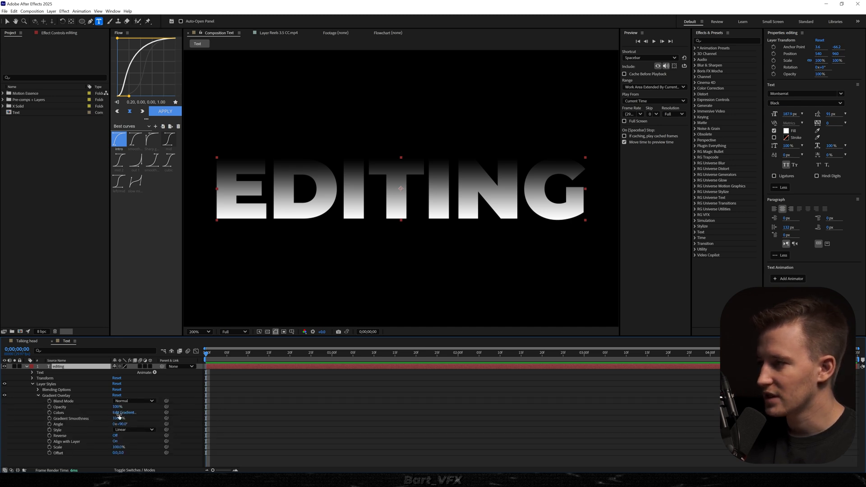
Edit the gradient to white-black-white with a black stop near the middle for a chrome look
{"action": "left_click", "coordinate": [125, 414]}
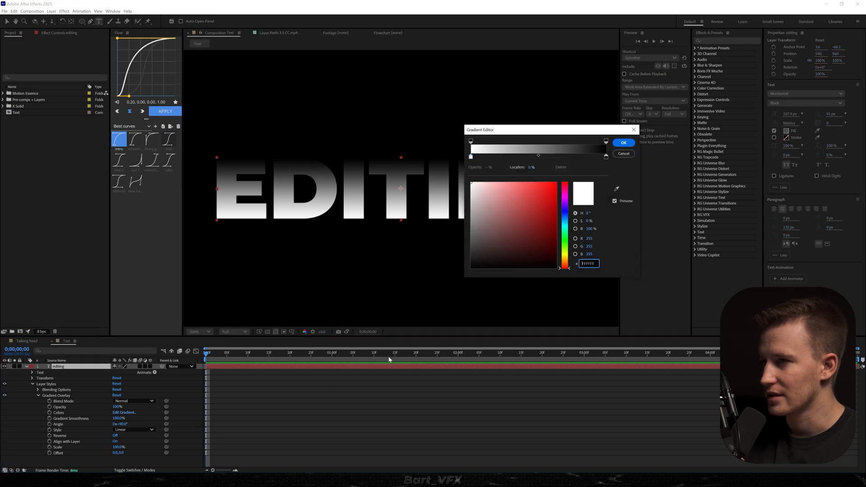
{"action": "mouse_move", "coordinate": [605, 157]}
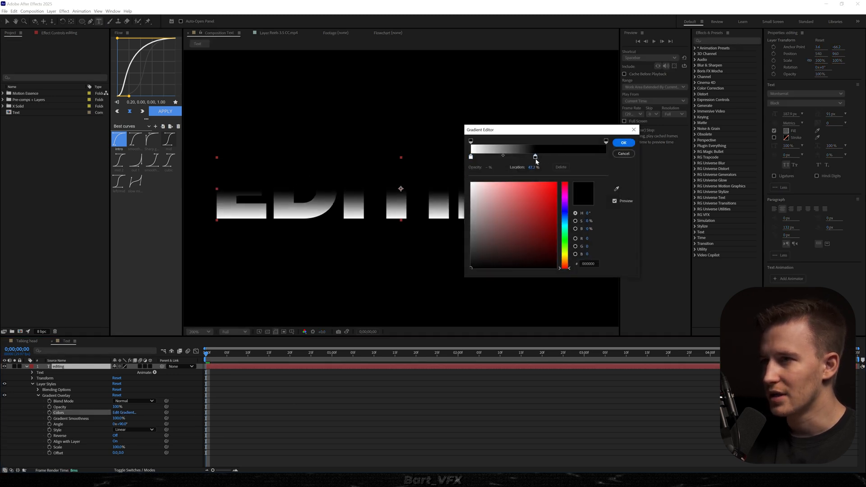
{"action": "left_click_drag", "start_coordinate": [535, 156], "coordinate": [574, 157]}
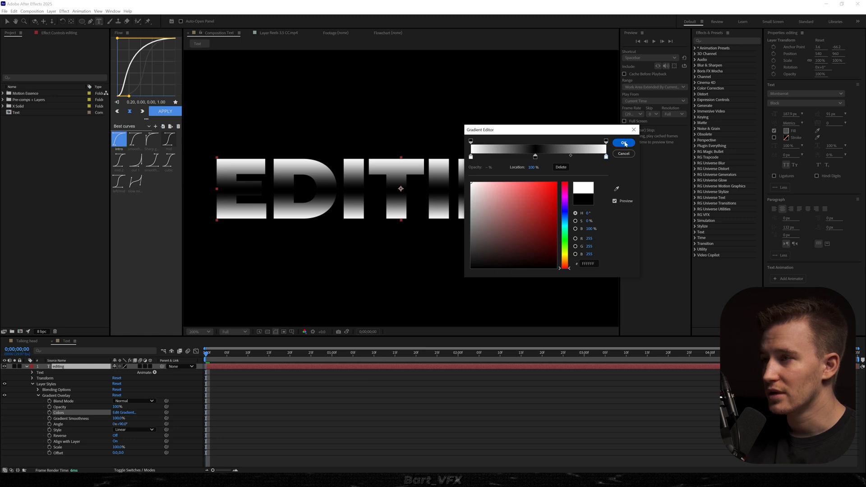
{"action": "left_click", "coordinate": [624, 142]}
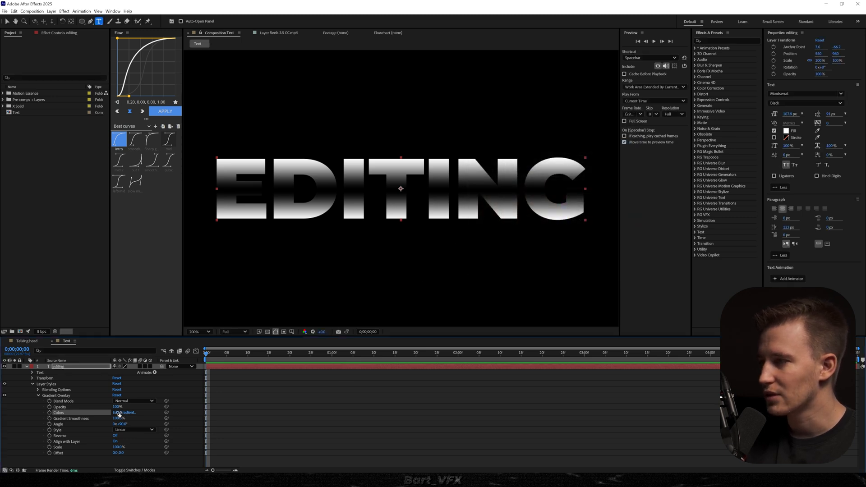
Lower the Gradient Overlay opacity to 66%
{"action": "left_click_drag", "start_coordinate": [118, 407], "coordinate": [117, 407]}
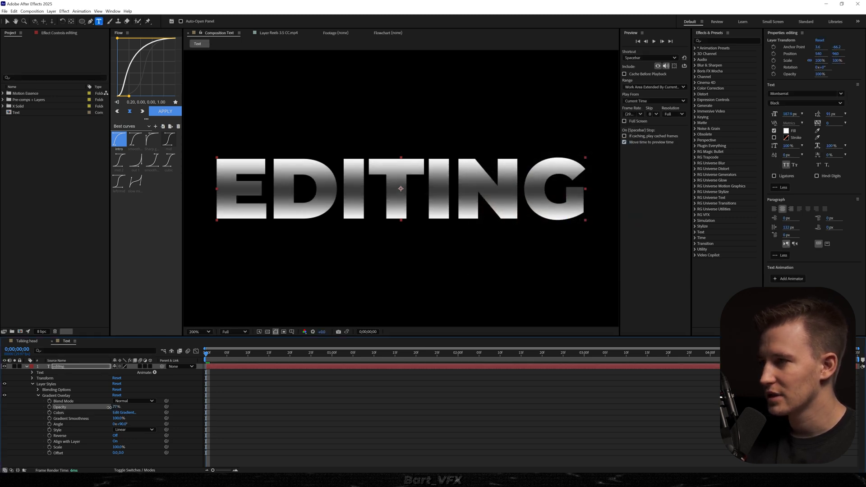
{"action": "left_click_drag", "start_coordinate": [117, 407], "coordinate": [110, 406]}
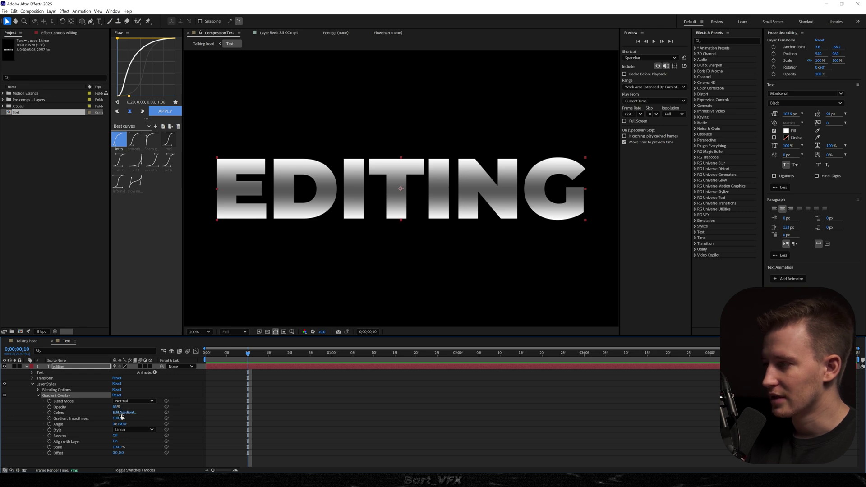
Remove the gradient layer style so EDITING returns to plain white
{"action": "left_click", "coordinate": [124, 412]}
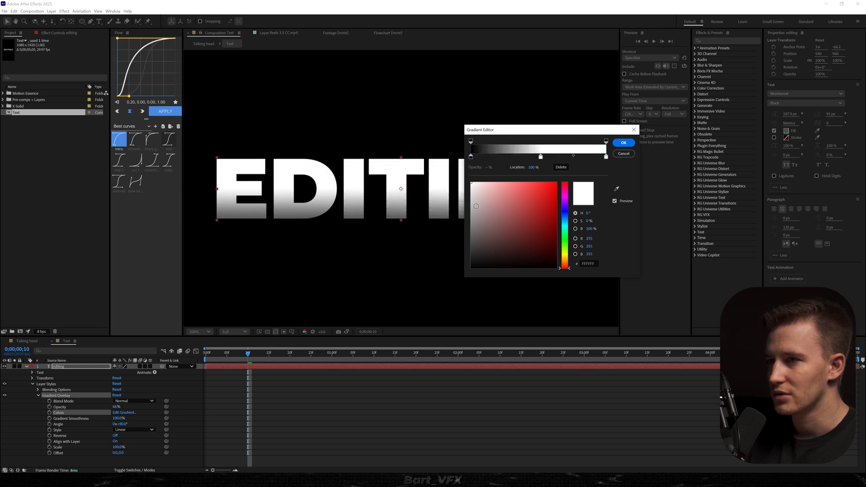
{"action": "left_click", "coordinate": [624, 143]}
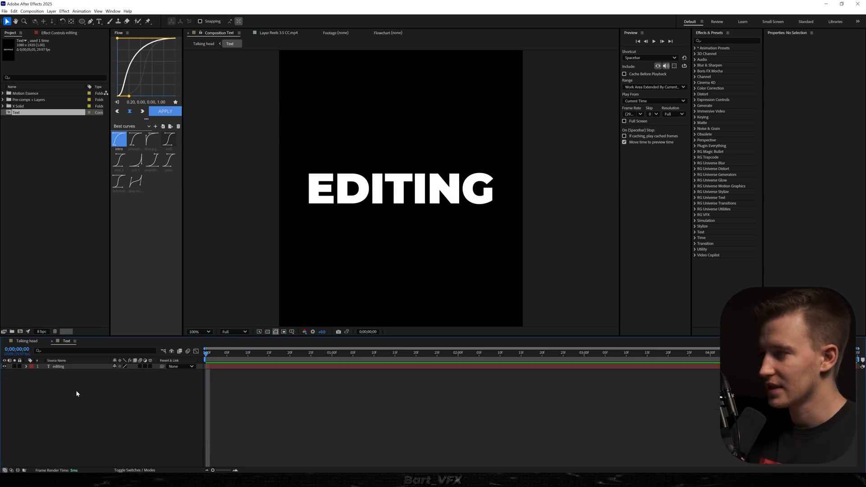
Add an adjustment layer with Gaussian Blur above EDITING and raise its Blurriness
{"action": "right_click", "coordinate": [77, 394]}
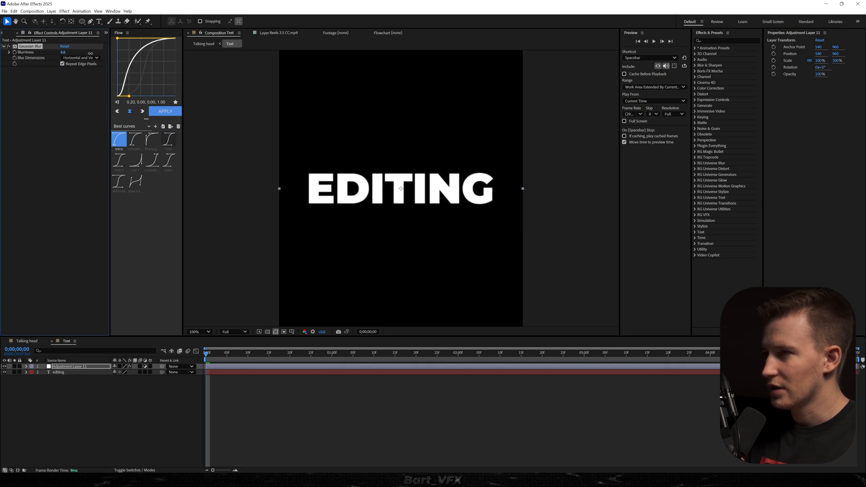
{"action": "left_click_drag", "start_coordinate": [63, 52], "coordinate": [77, 52]}
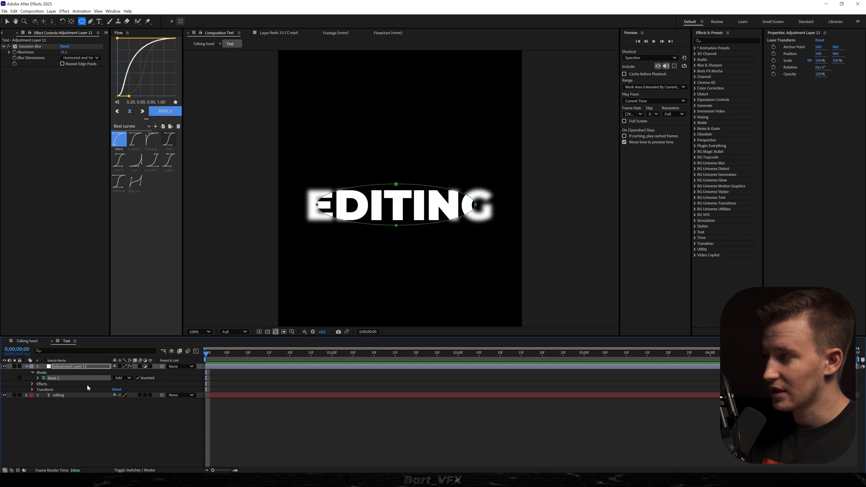
Invert the elliptical mask on the adjustment layer so only EDITING's edges blur
{"action": "left_click", "coordinate": [37, 371]}
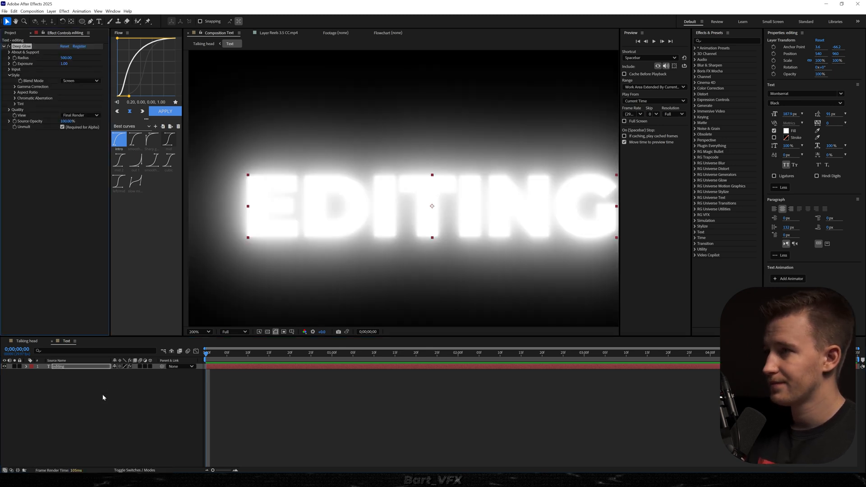
Lower Deep Glow Exposure to 0.51 and reveal its Aspect Ratio settings
{"action": "left_click", "coordinate": [57, 63]}
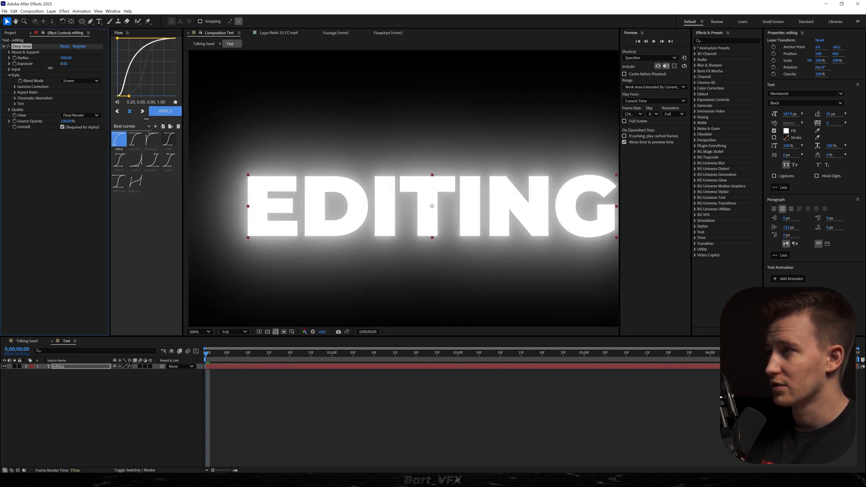
{"action": "left_click", "coordinate": [12, 92]}
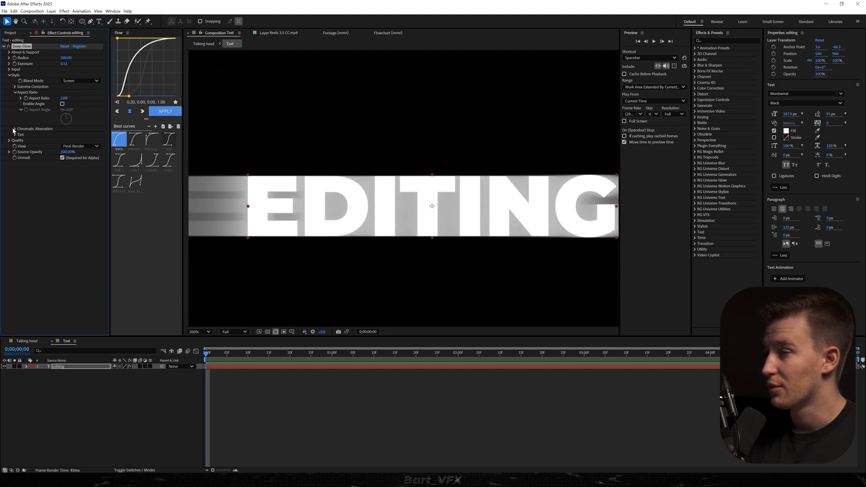
Enable Chromatic Aberration on the streaky glow and scale the EDITING layer to 63.5%
{"action": "left_click", "coordinate": [12, 128]}
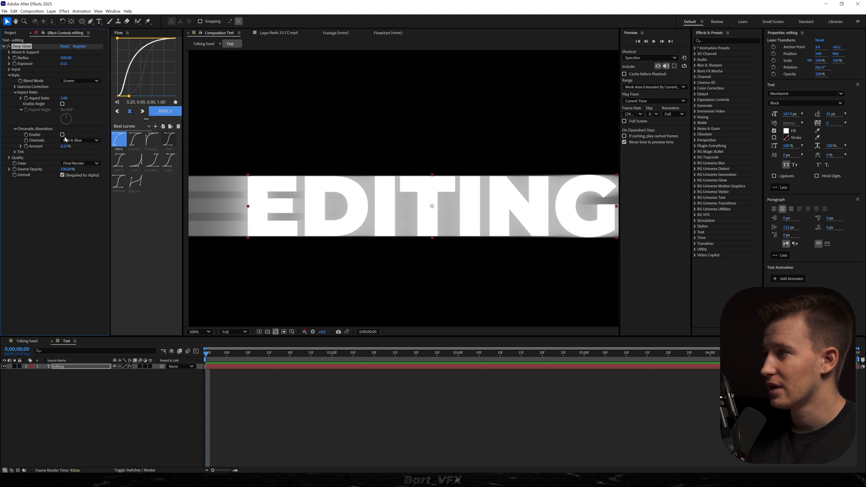
{"action": "left_click", "coordinate": [63, 135]}
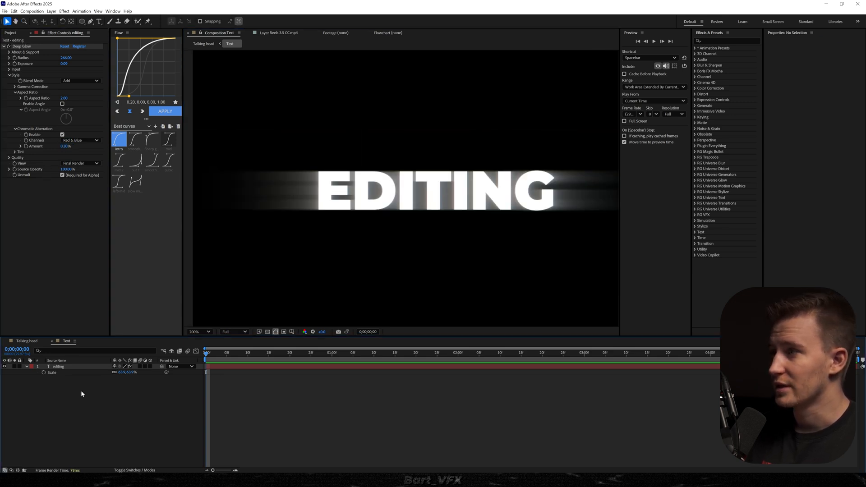
{"action": "left_click", "coordinate": [55, 366]}
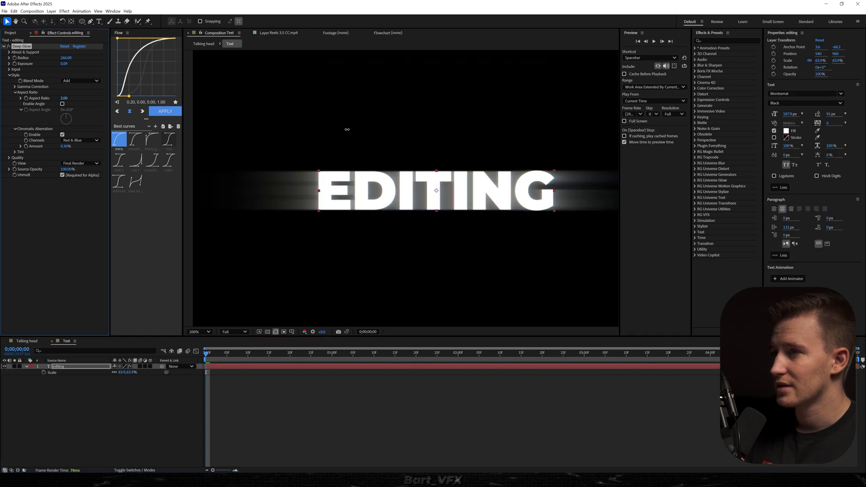